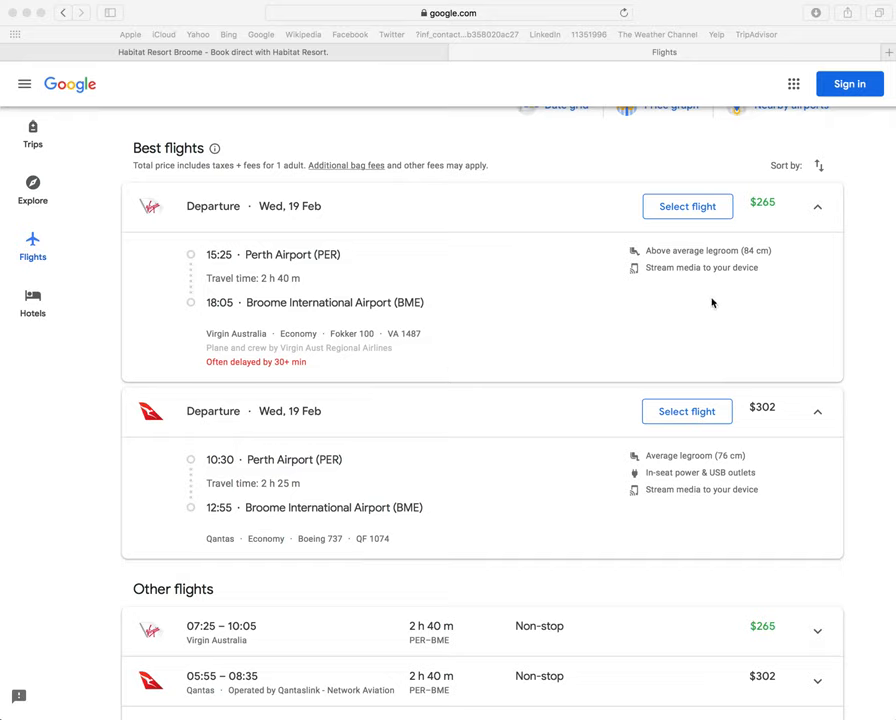
{"action": "mouse_move", "coordinate": [816, 220]}
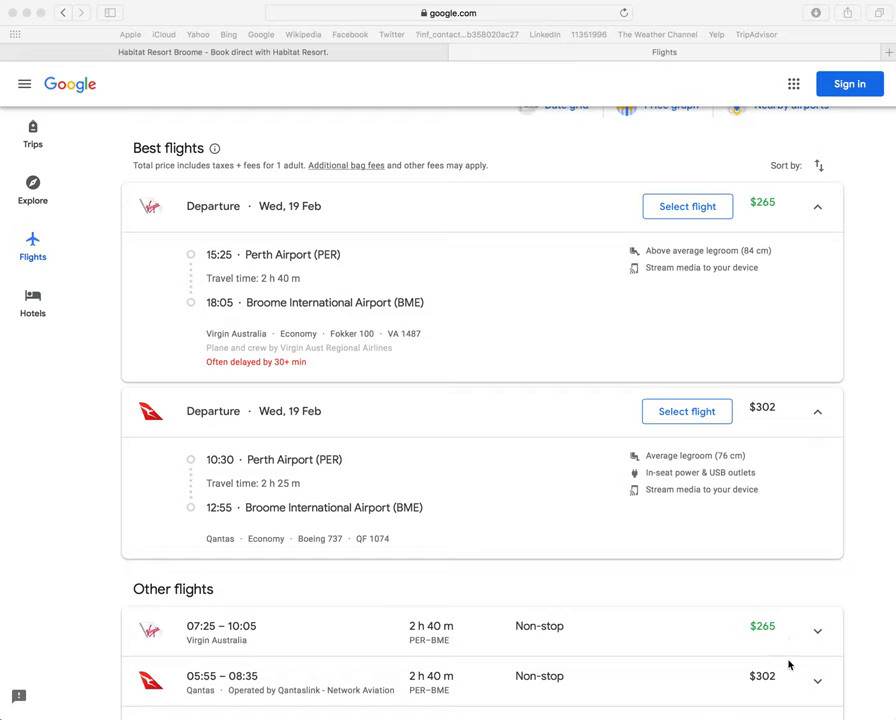
{"action": "mouse_move", "coordinate": [816, 414]}
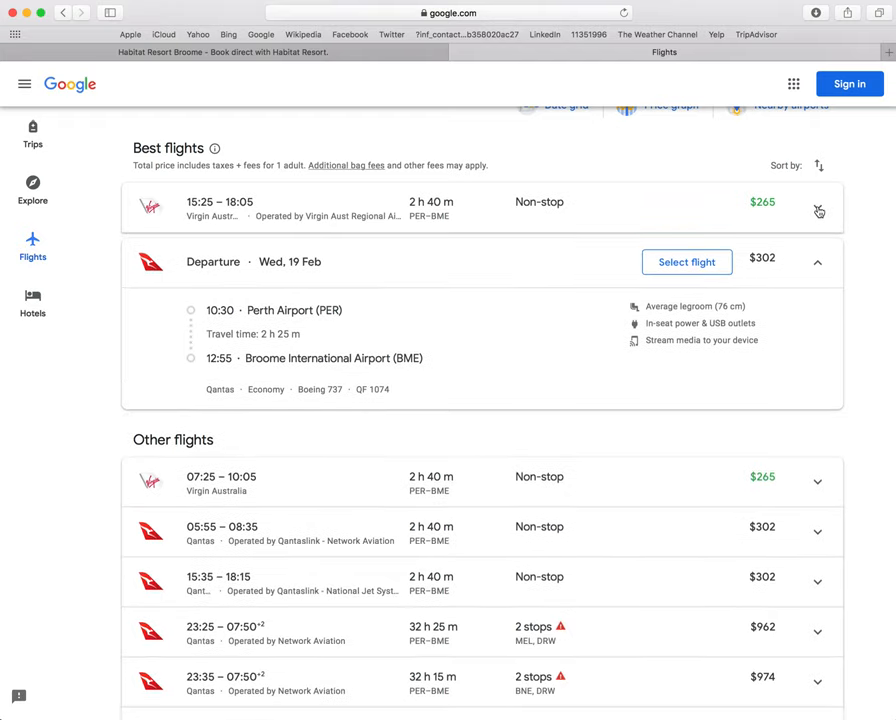
- Collapse the Qantas 10:30 card and expand the Virgin Australia 07:25 flight's aircraft and legroom details
{"action": "left_click", "coordinate": [818, 262]}
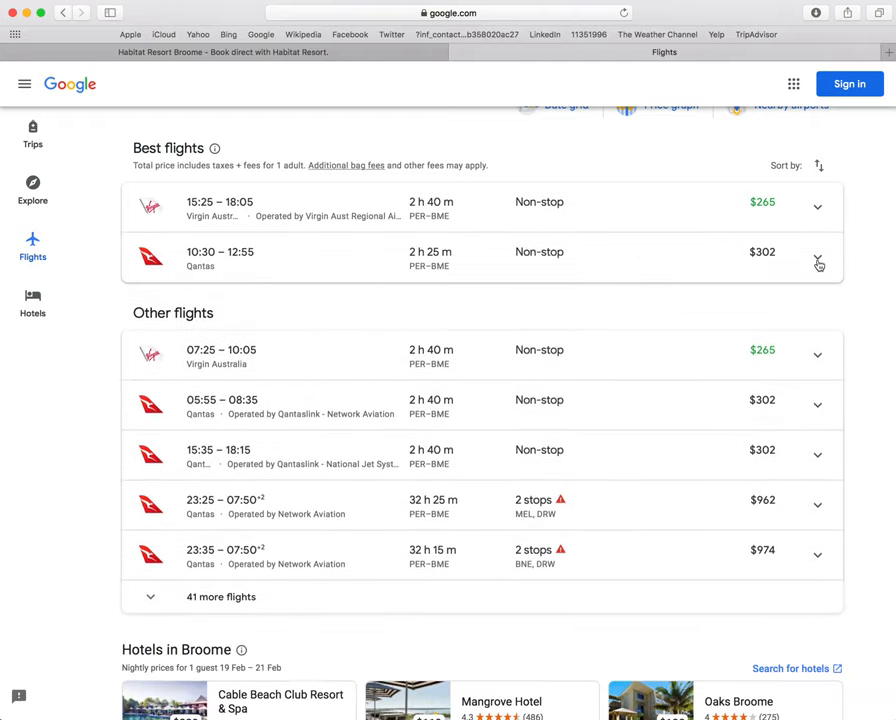
{"action": "left_click", "coordinate": [816, 354]}
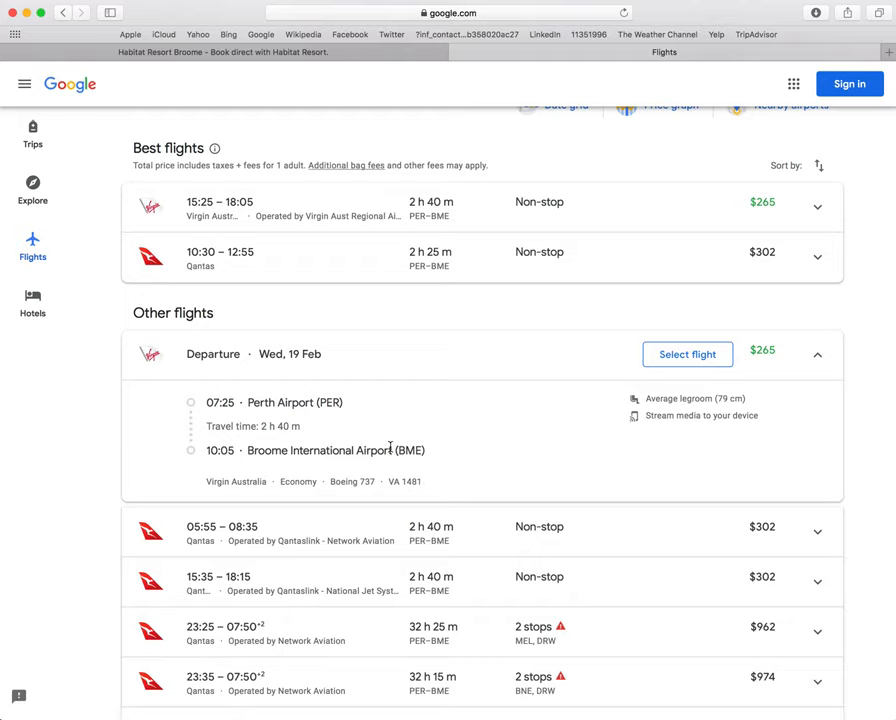
{"action": "mouse_move", "coordinate": [730, 234]}
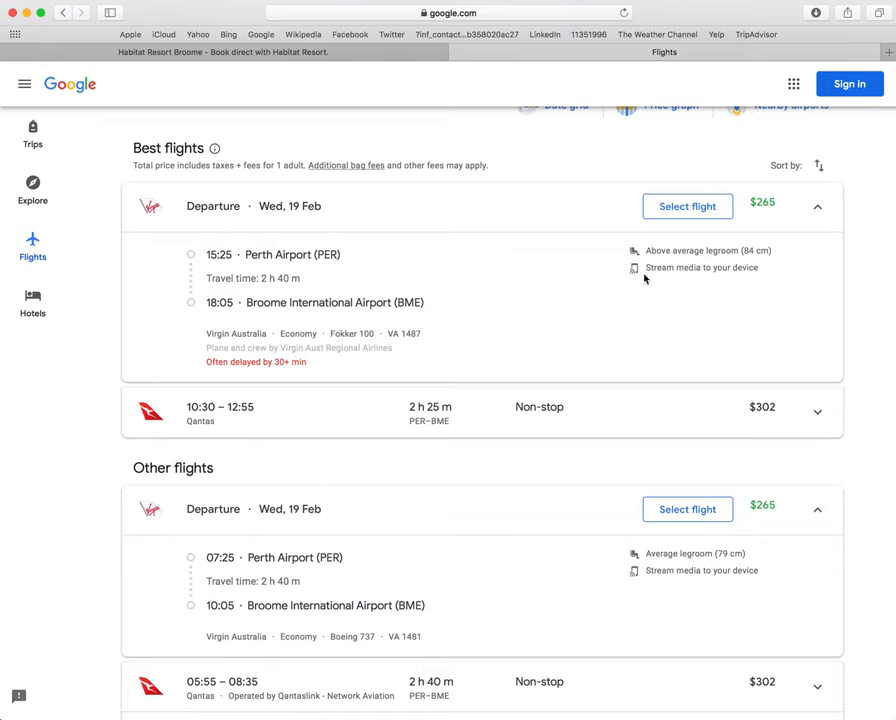
{"action": "mouse_move", "coordinate": [392, 516]}
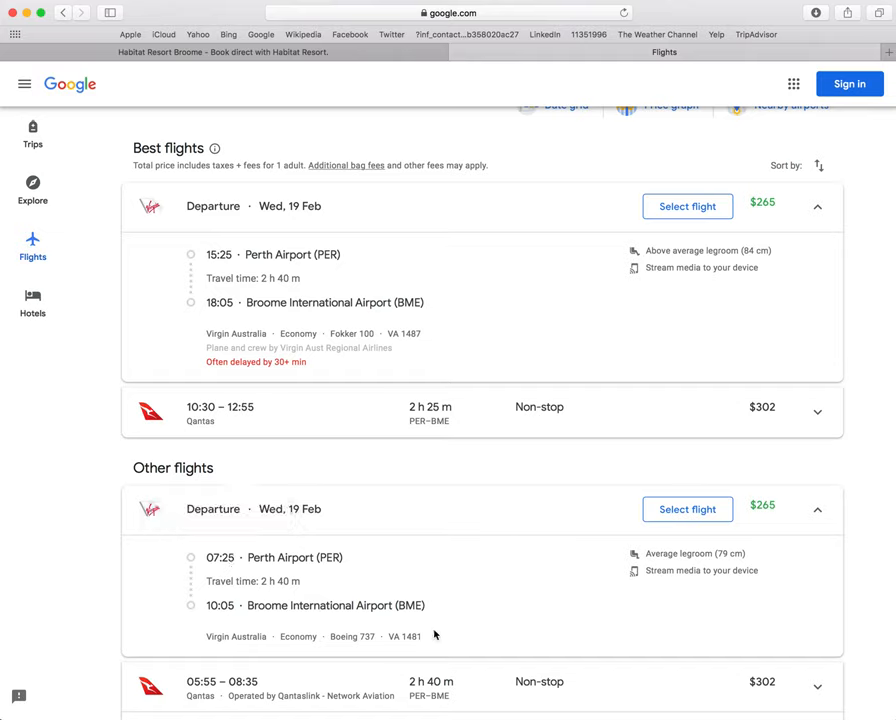
{"action": "mouse_move", "coordinate": [746, 568]}
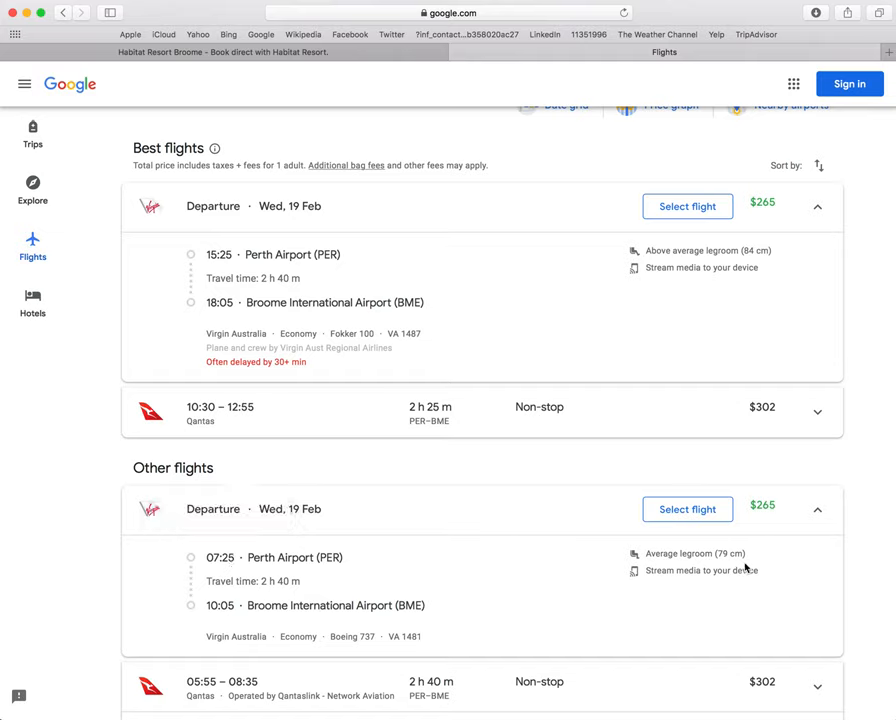
{"action": "mouse_move", "coordinate": [712, 572]}
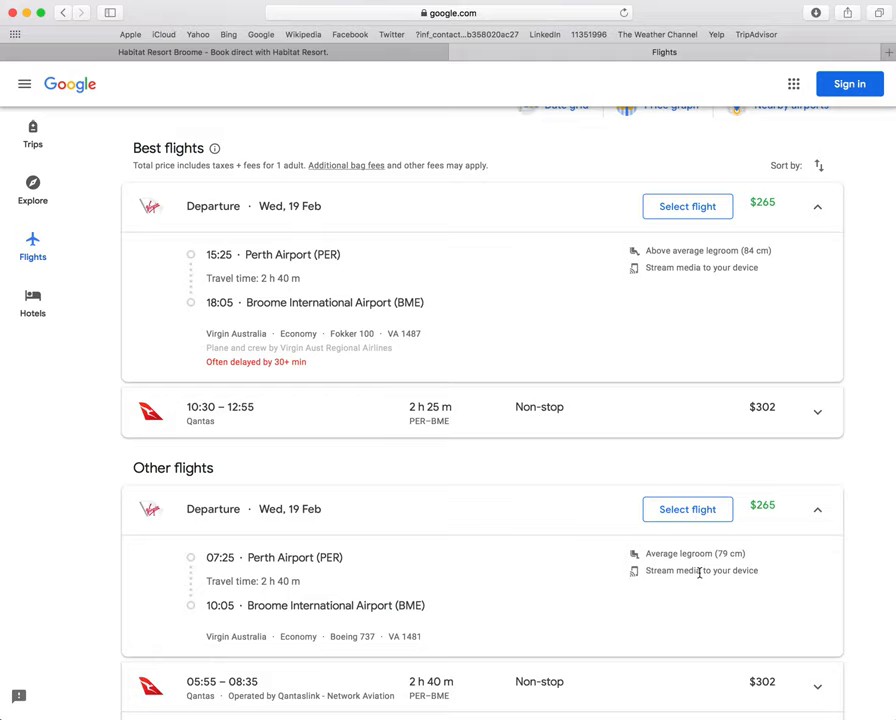
{"action": "mouse_move", "coordinate": [816, 516]}
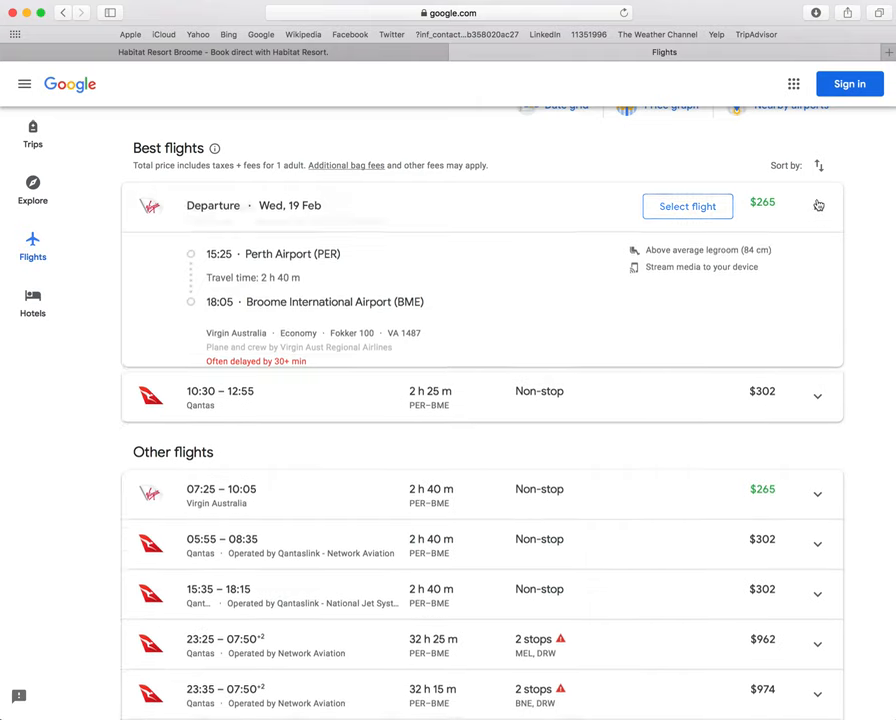
- Expand the Qantas 10:30 (Boeing 737) and 05:55 (Fokker 100) flights' details
{"action": "left_click", "coordinate": [816, 396]}
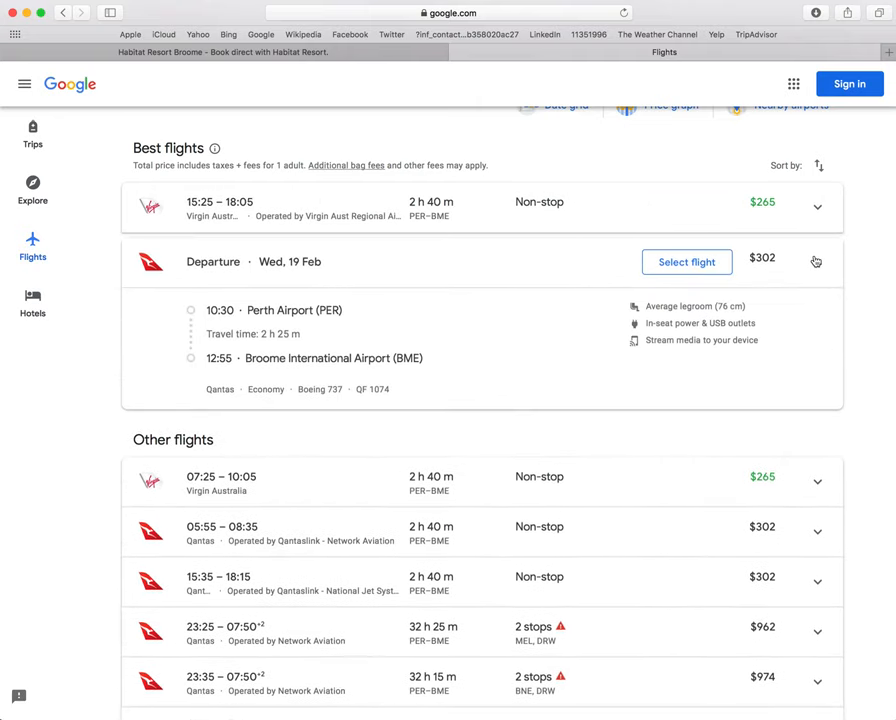
{"action": "left_click", "coordinate": [816, 260]}
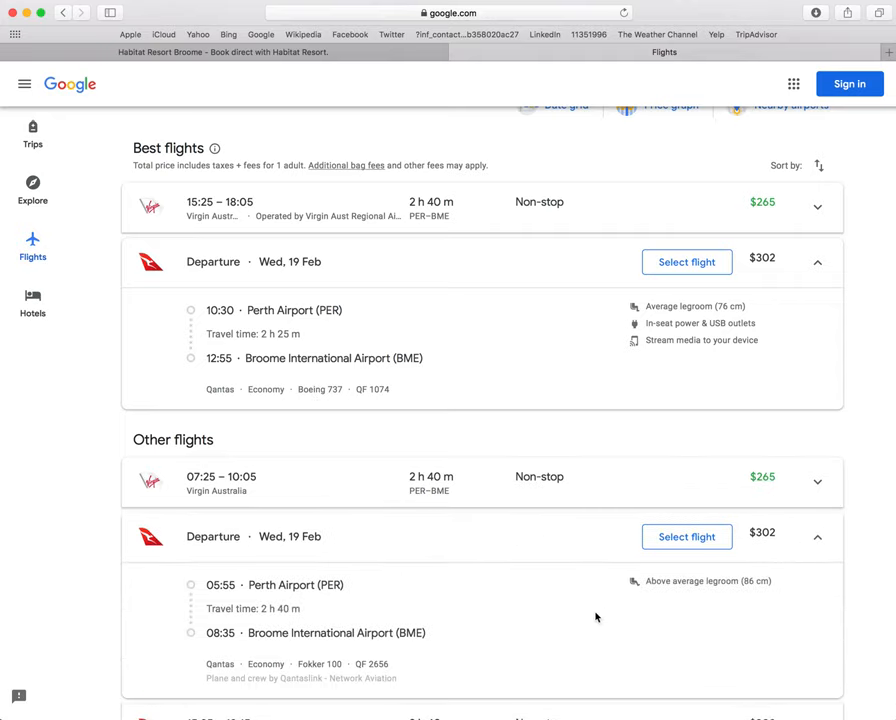
{"action": "mouse_move", "coordinate": [392, 628]}
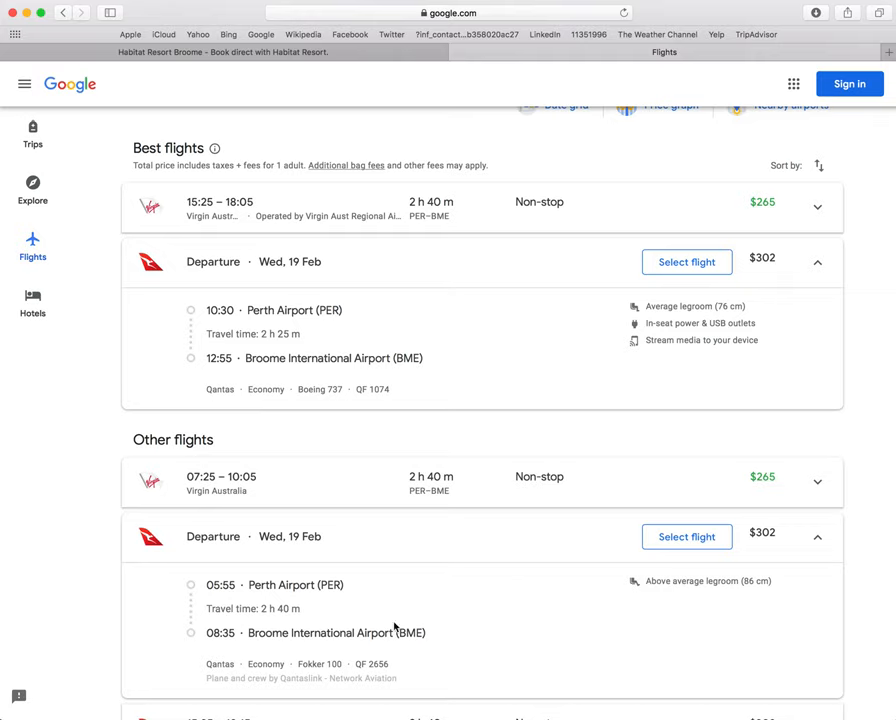
{"action": "mouse_move", "coordinate": [256, 384]}
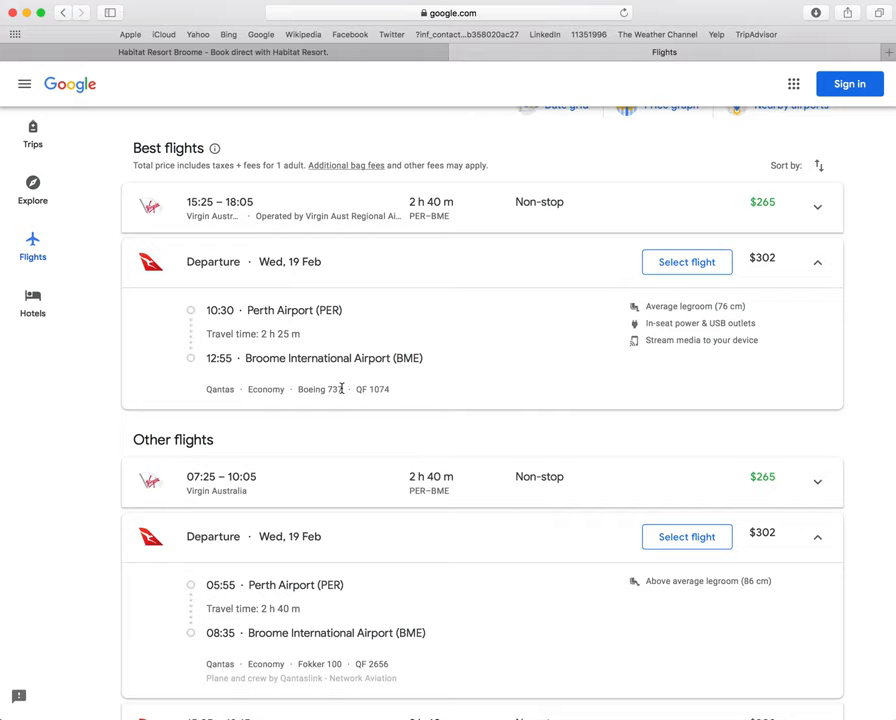
{"action": "mouse_move", "coordinate": [318, 664]}
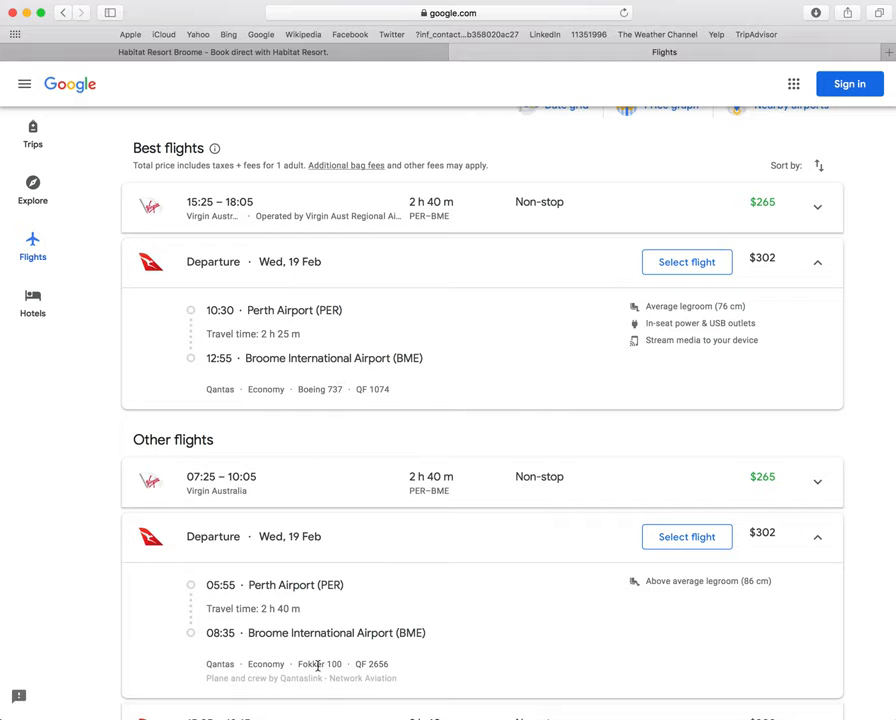
{"action": "mouse_move", "coordinate": [636, 608]}
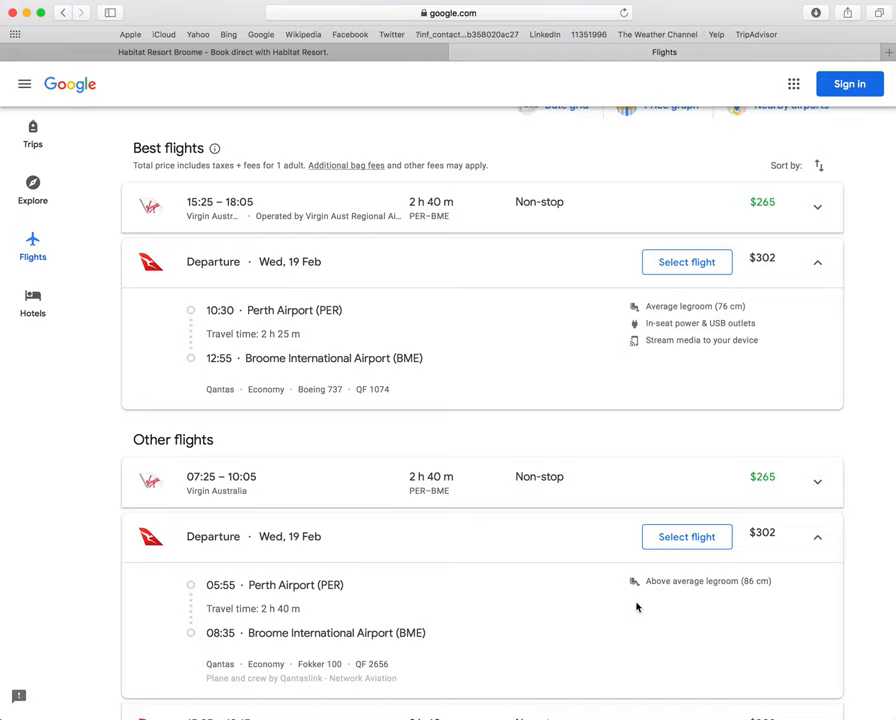
{"action": "mouse_move", "coordinate": [764, 580]}
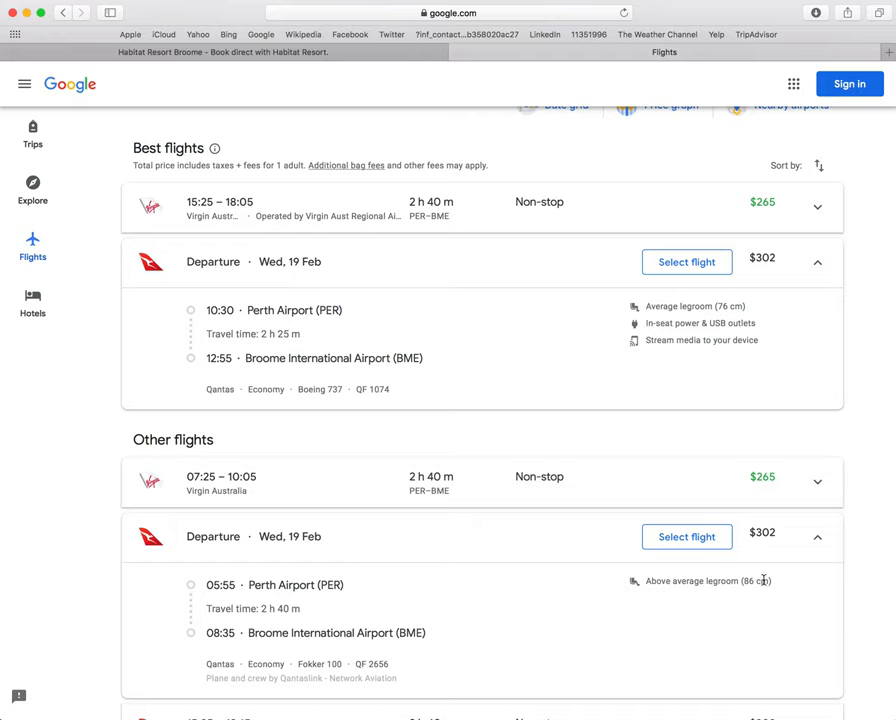
- Scroll down the results toward the Qantas 15:35 Boeing 717 flight card
{"action": "scroll", "scroll_direction": "down", "scroll_amount": 3}
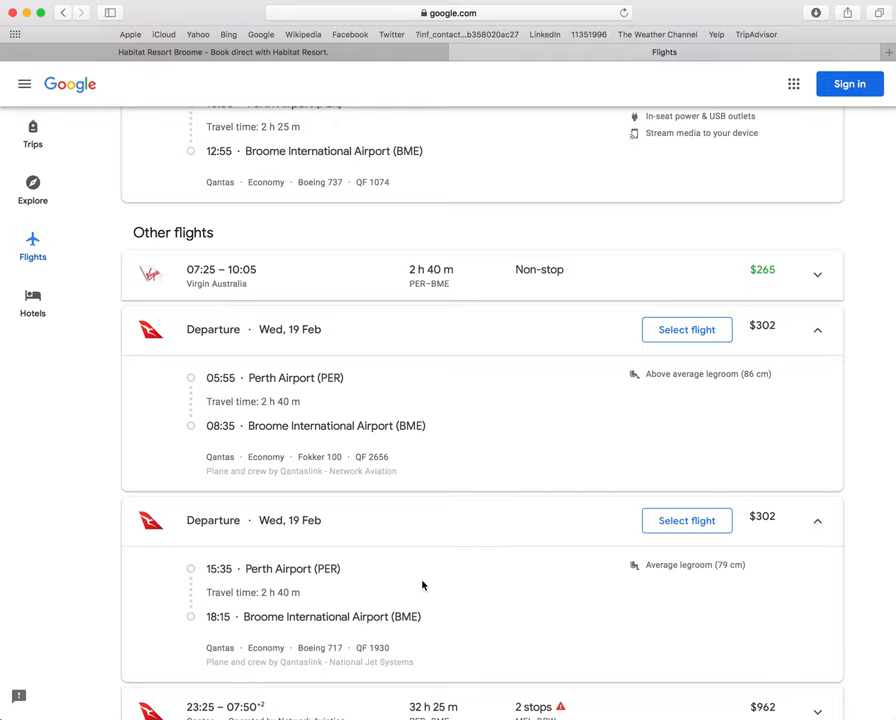
{"action": "mouse_move", "coordinate": [248, 648]}
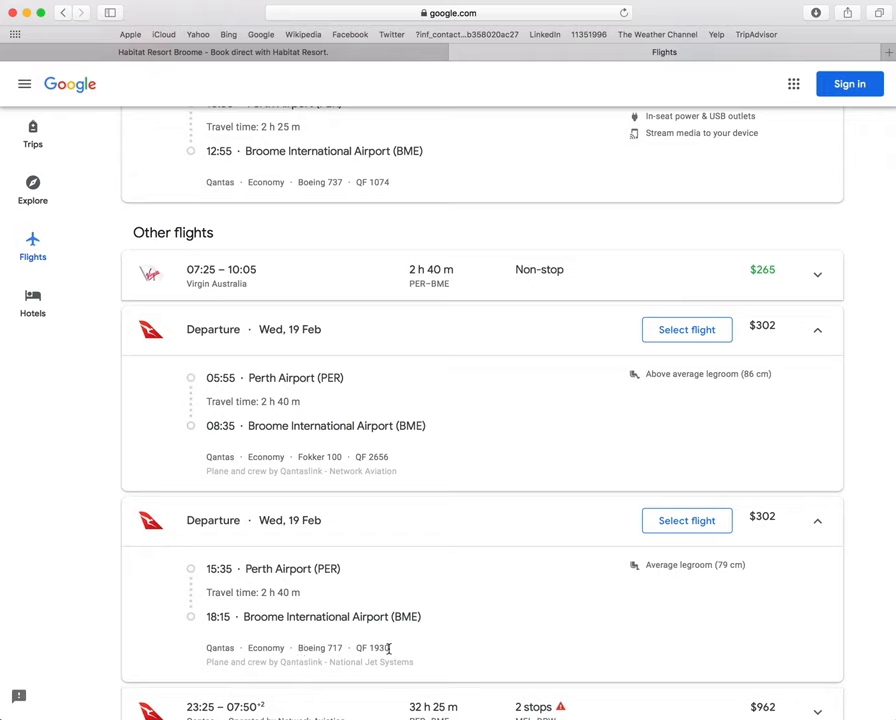
{"action": "mouse_move", "coordinate": [638, 576]}
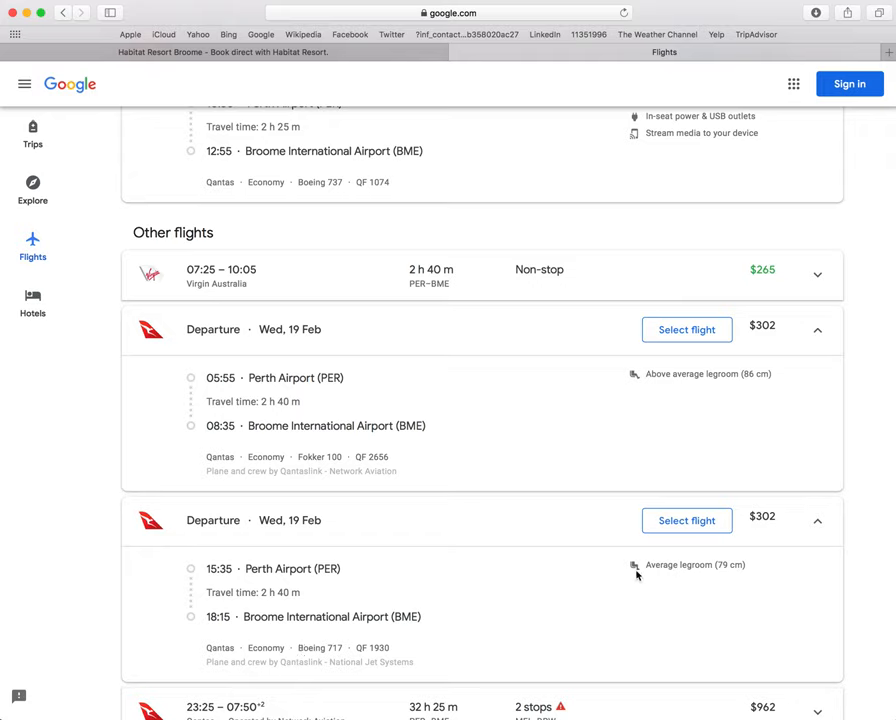
{"action": "mouse_move", "coordinate": [686, 568]}
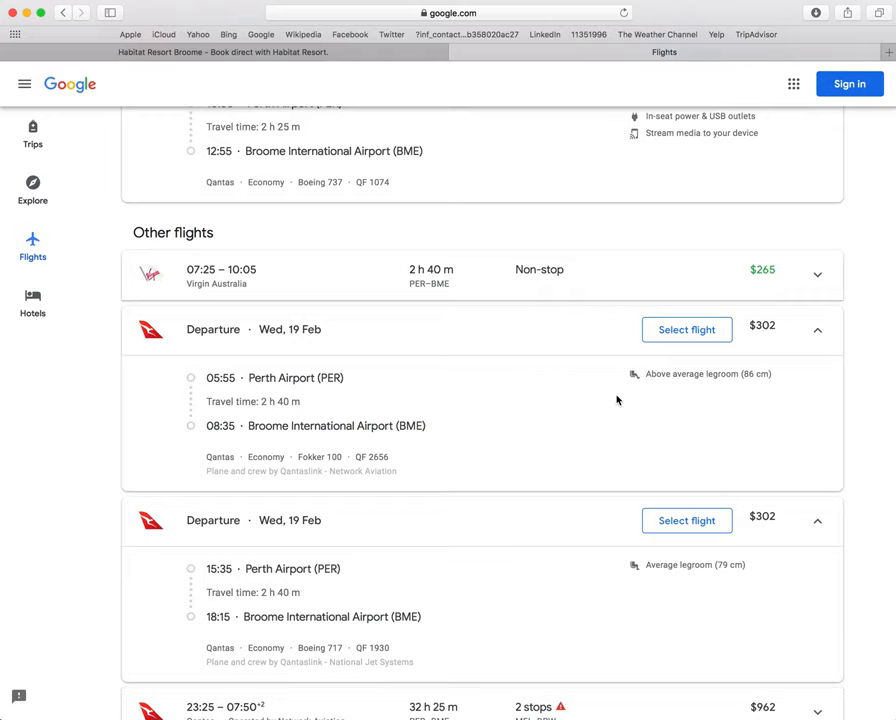
{"action": "mouse_move", "coordinate": [656, 404]}
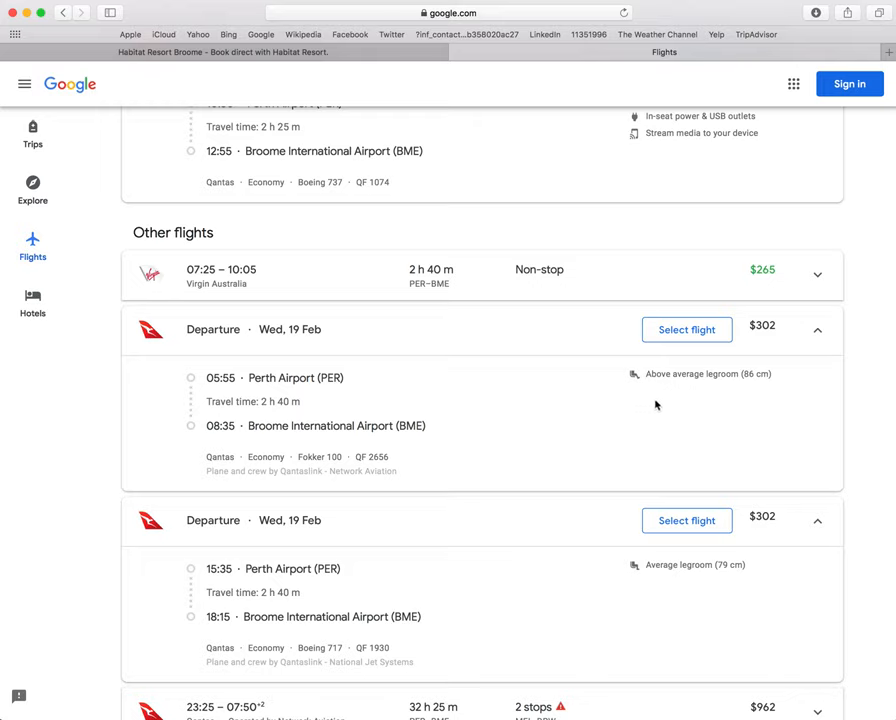
{"action": "mouse_move", "coordinate": [436, 472]}
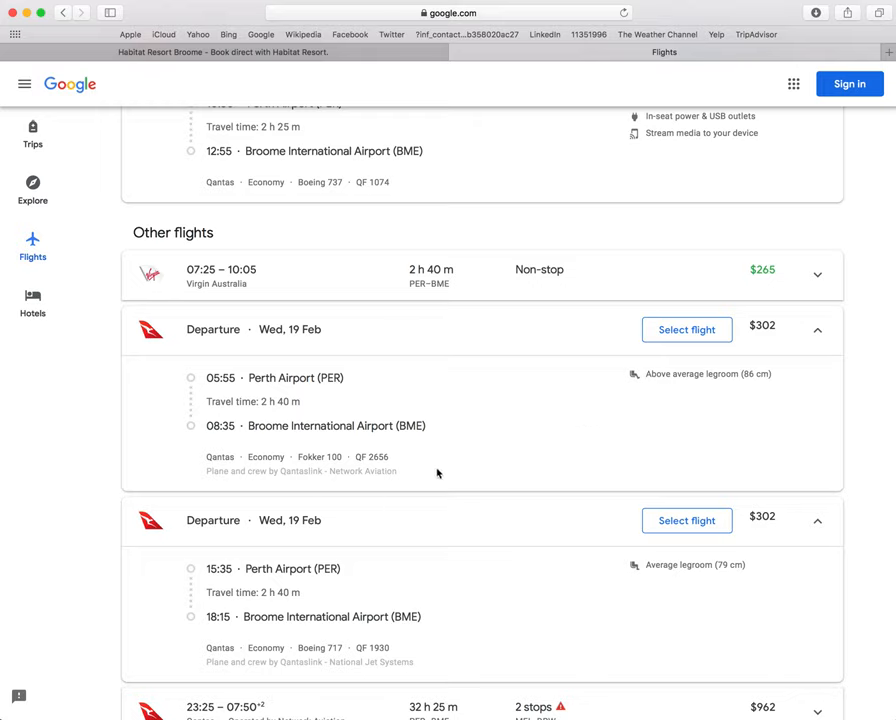
{"action": "mouse_move", "coordinate": [536, 424]}
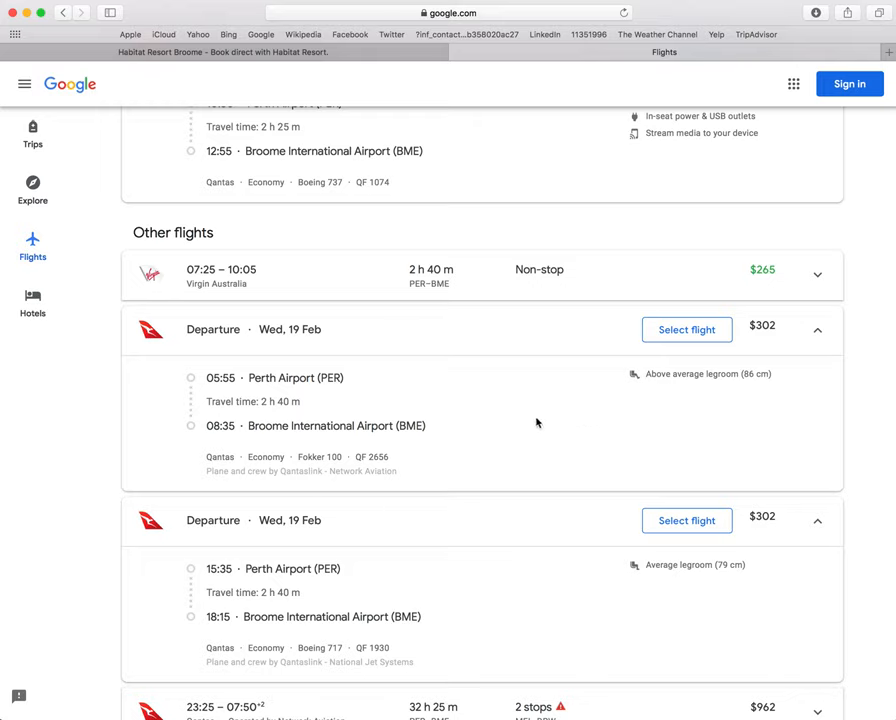